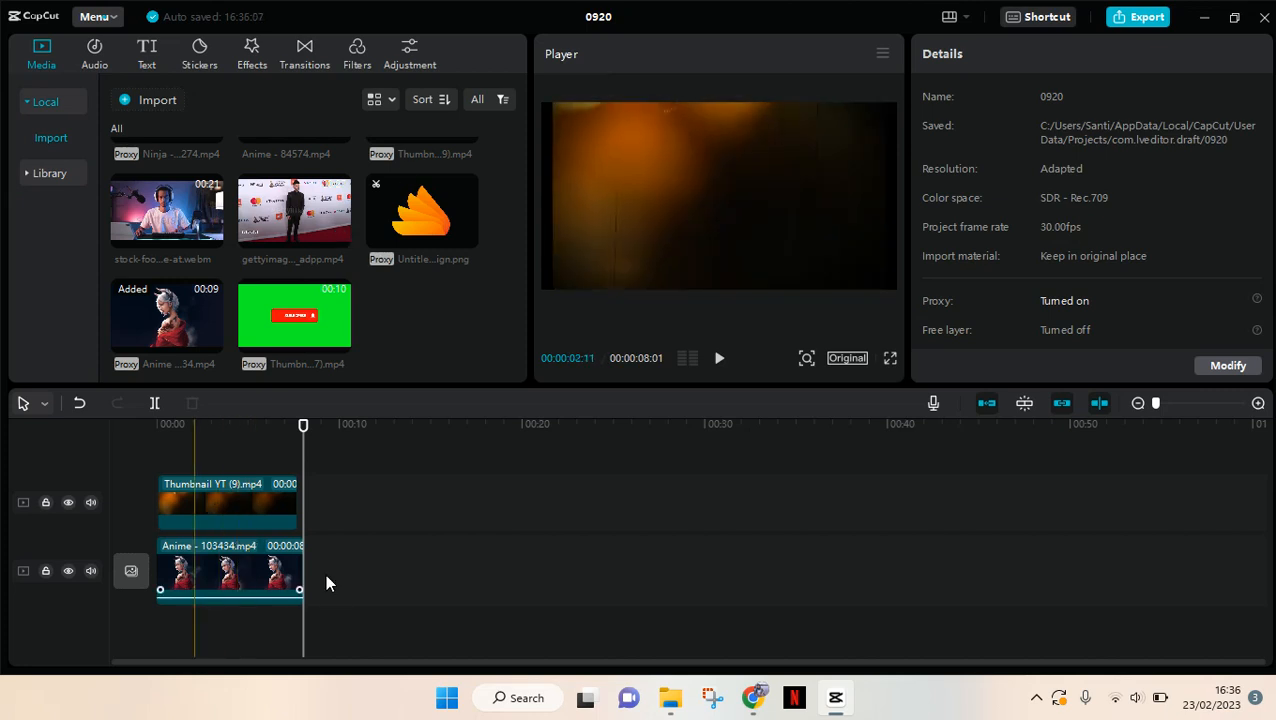
- Select the Thumbnail YT overlay clip on the upper track to show its Video > Basic panel
{"action": "left_click", "coordinate": [228, 572]}
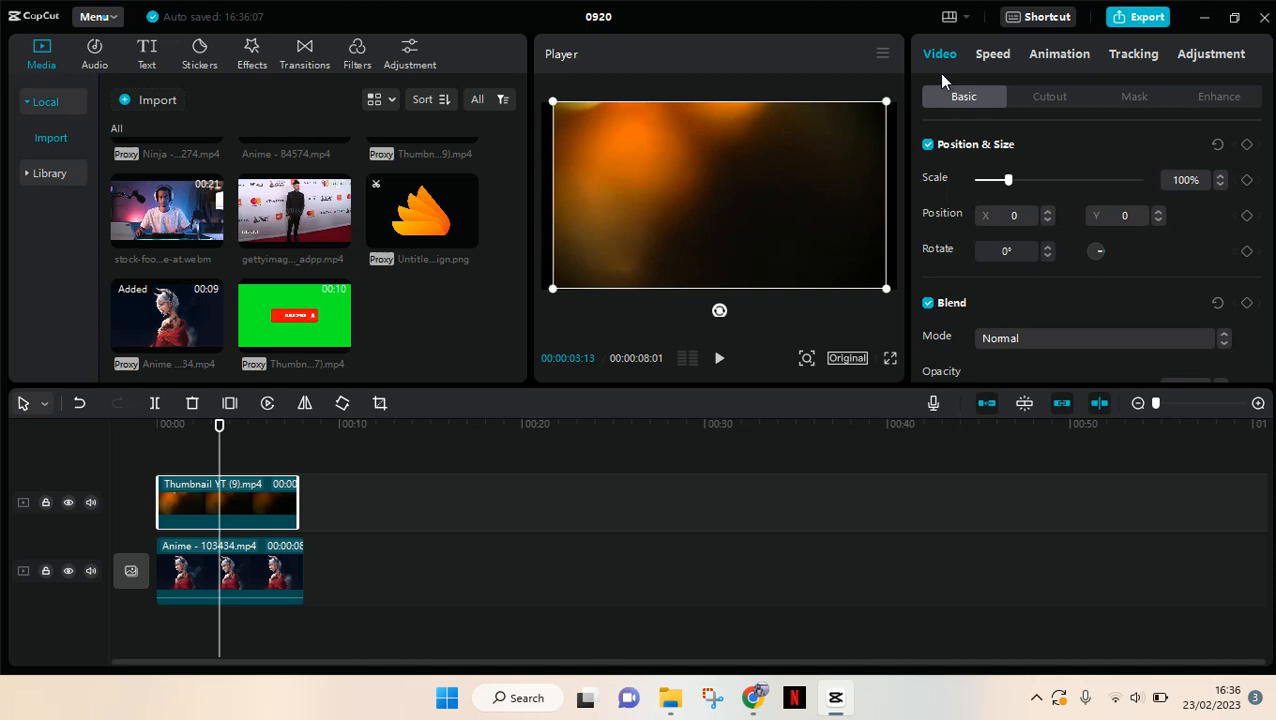
{"action": "mouse_move", "coordinate": [956, 48]}
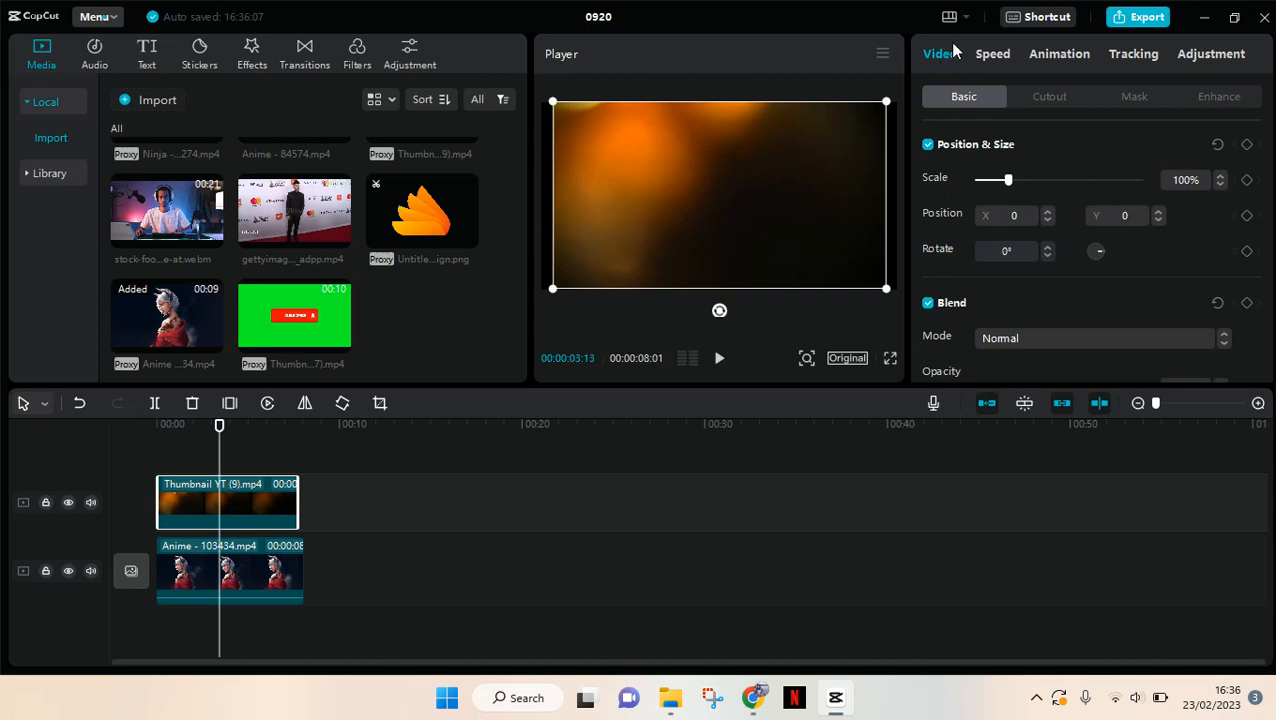
{"action": "mouse_move", "coordinate": [1176, 276]}
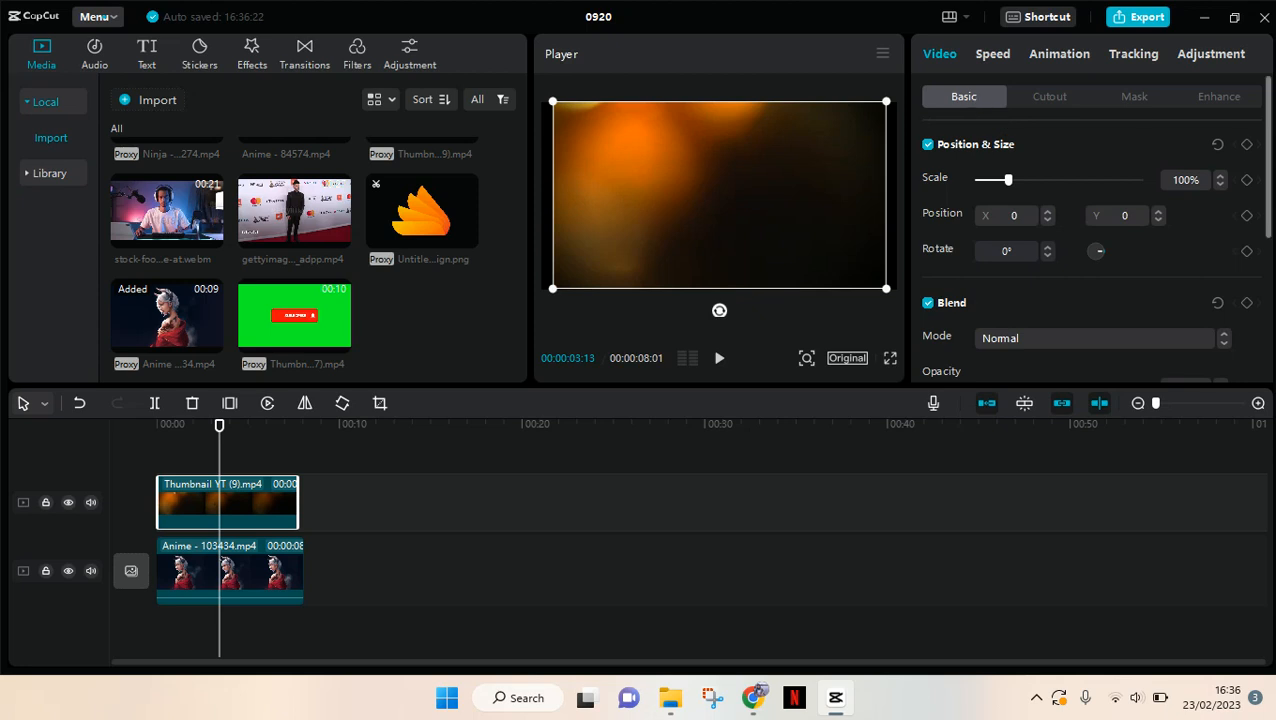
- Toggle Blend off and back on for the overlay, then bring up the Mode list
{"action": "scroll", "scroll_direction": "down", "scroll_amount": 3}
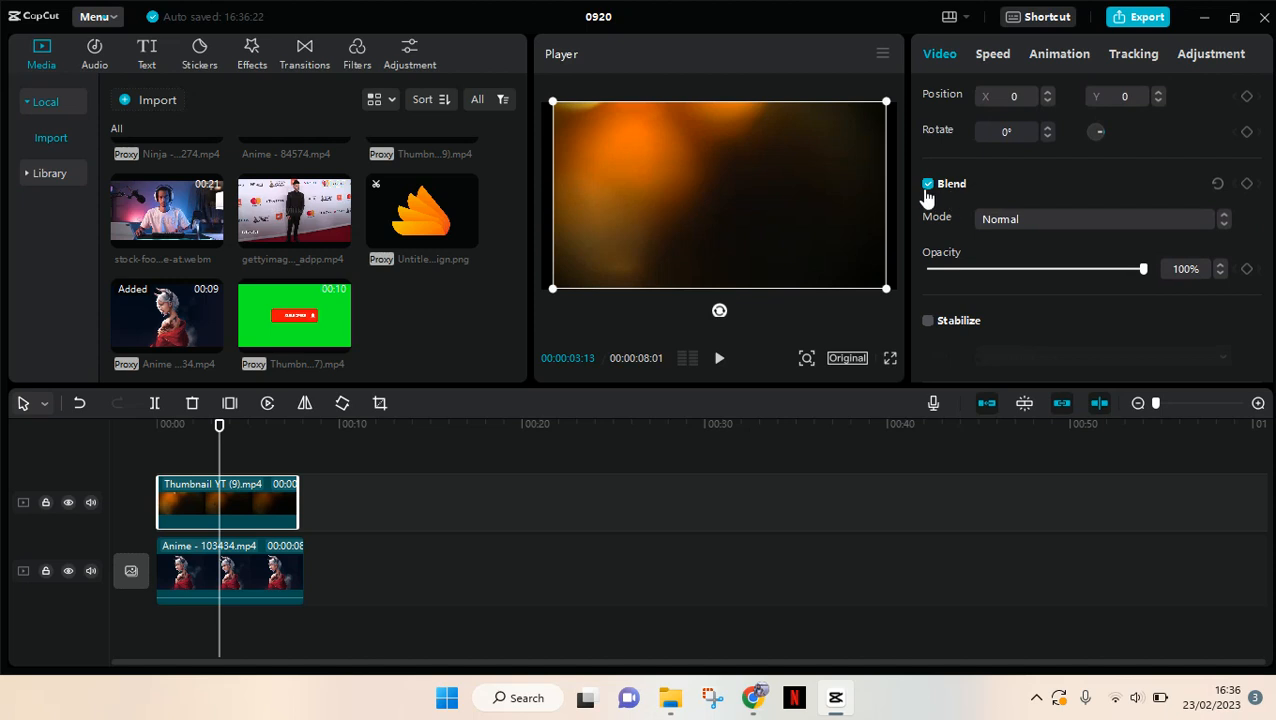
{"action": "left_click", "coordinate": [928, 184]}
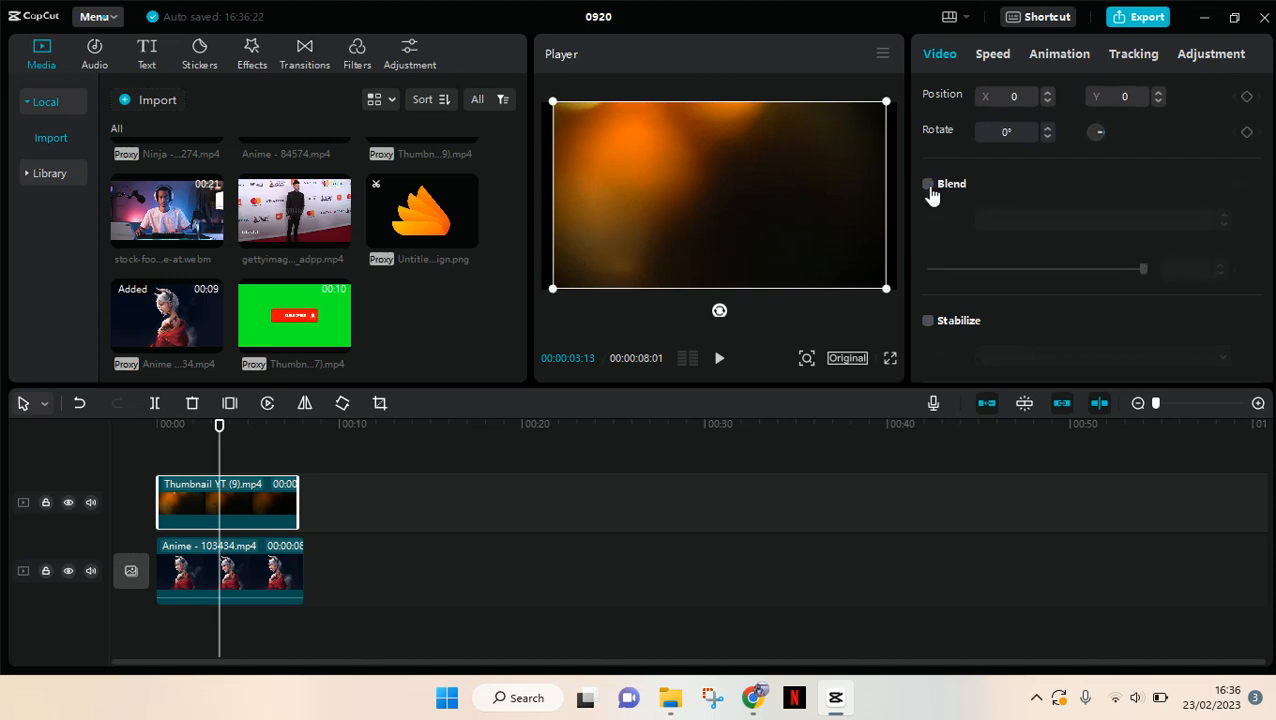
{"action": "left_click", "coordinate": [928, 184]}
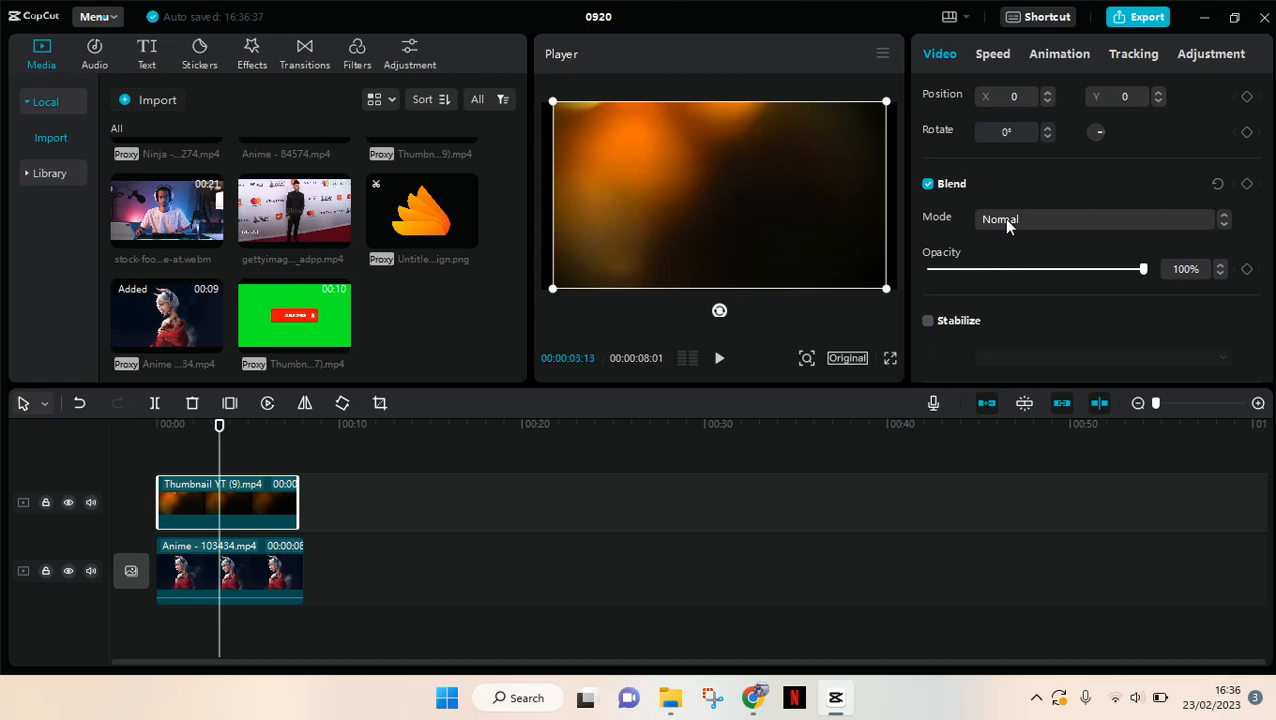
{"action": "left_click", "coordinate": [1096, 218]}
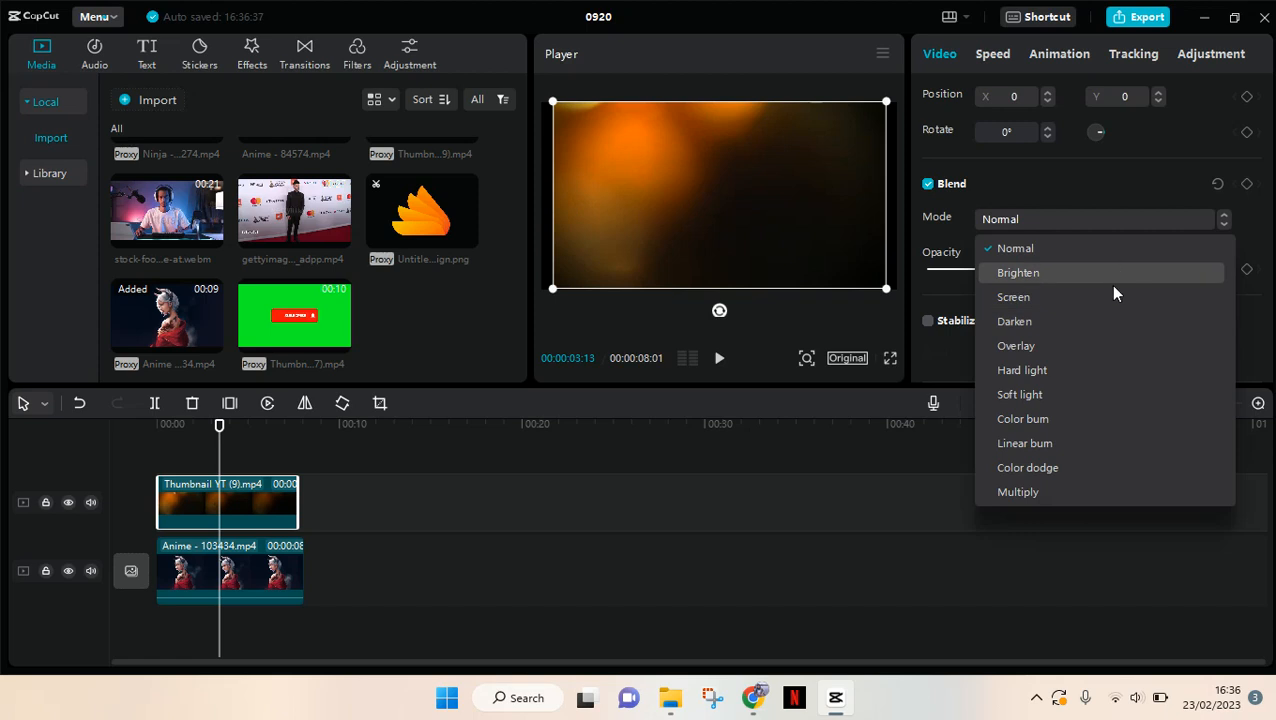
{"action": "mouse_move", "coordinate": [1108, 280]}
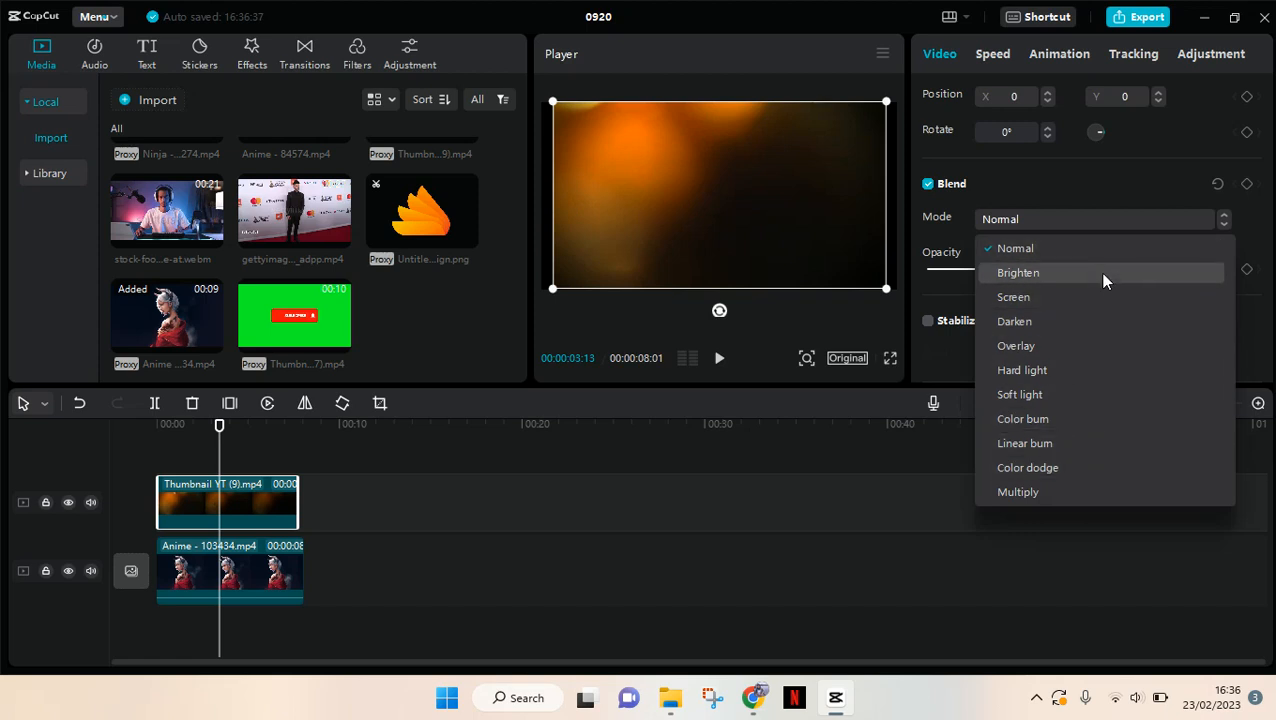
{"action": "mouse_move", "coordinate": [1108, 308]}
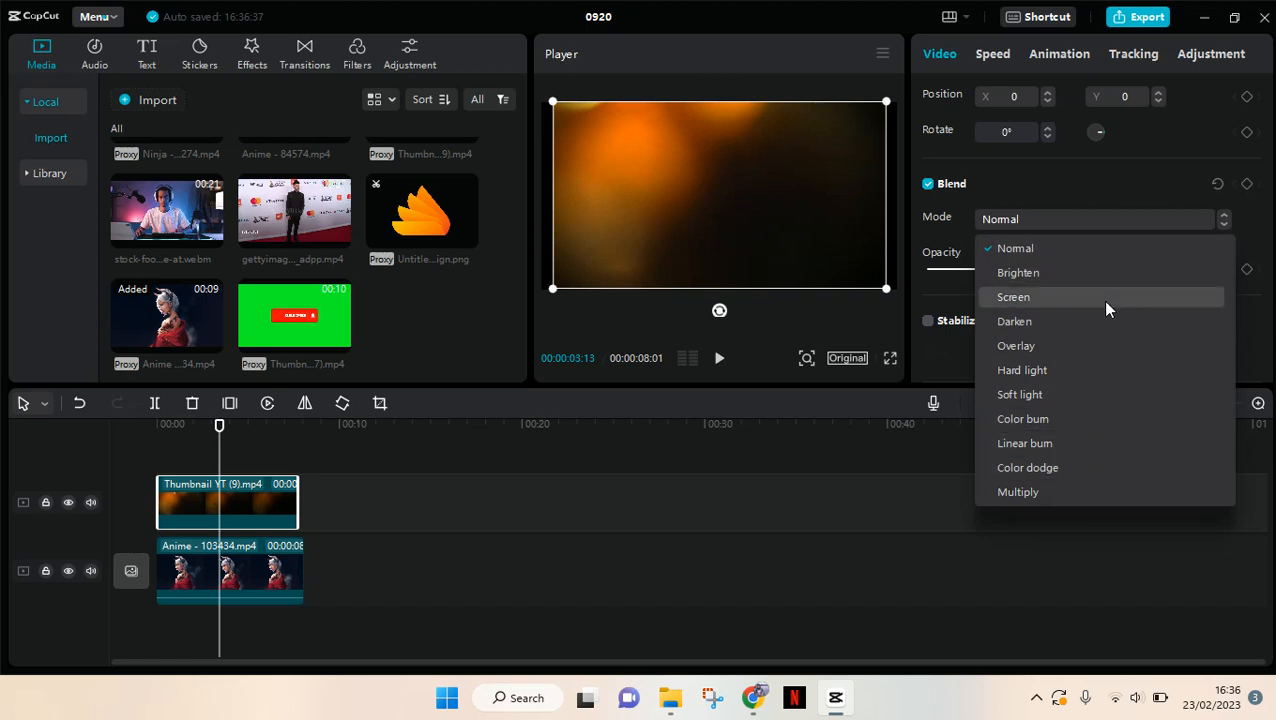
{"action": "mouse_move", "coordinate": [1170, 344]}
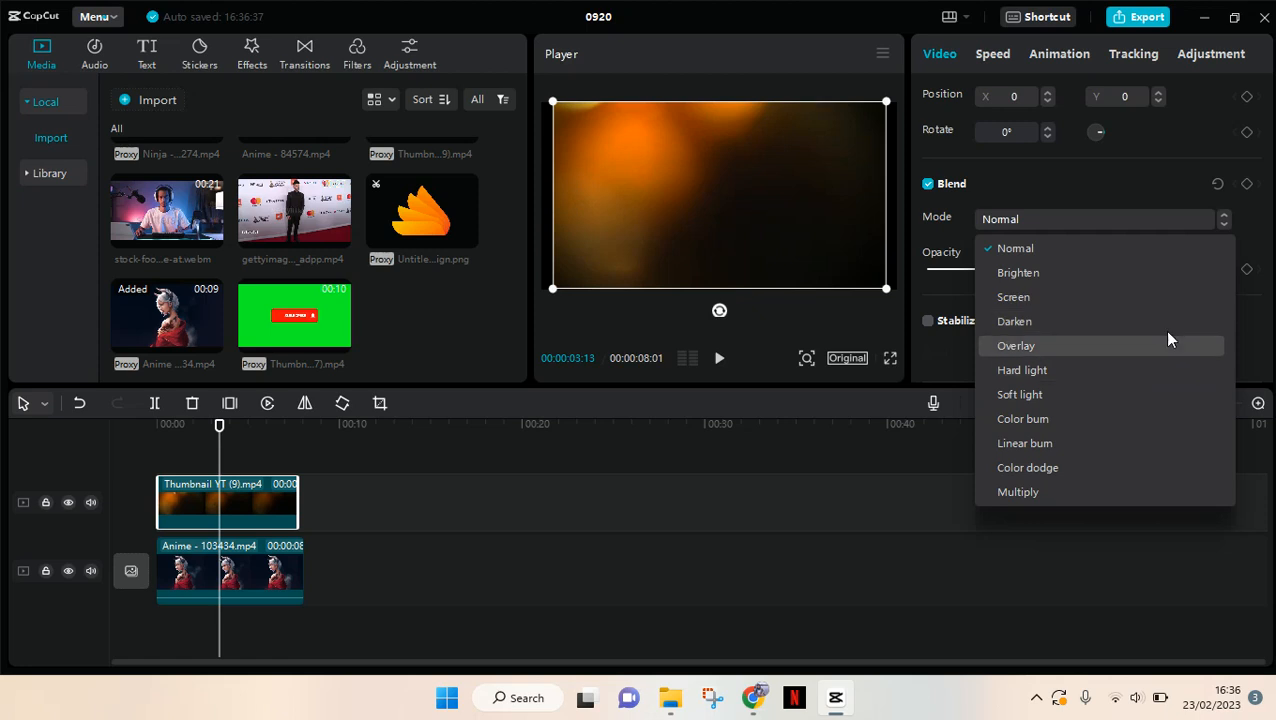
{"action": "mouse_move", "coordinate": [1116, 404]}
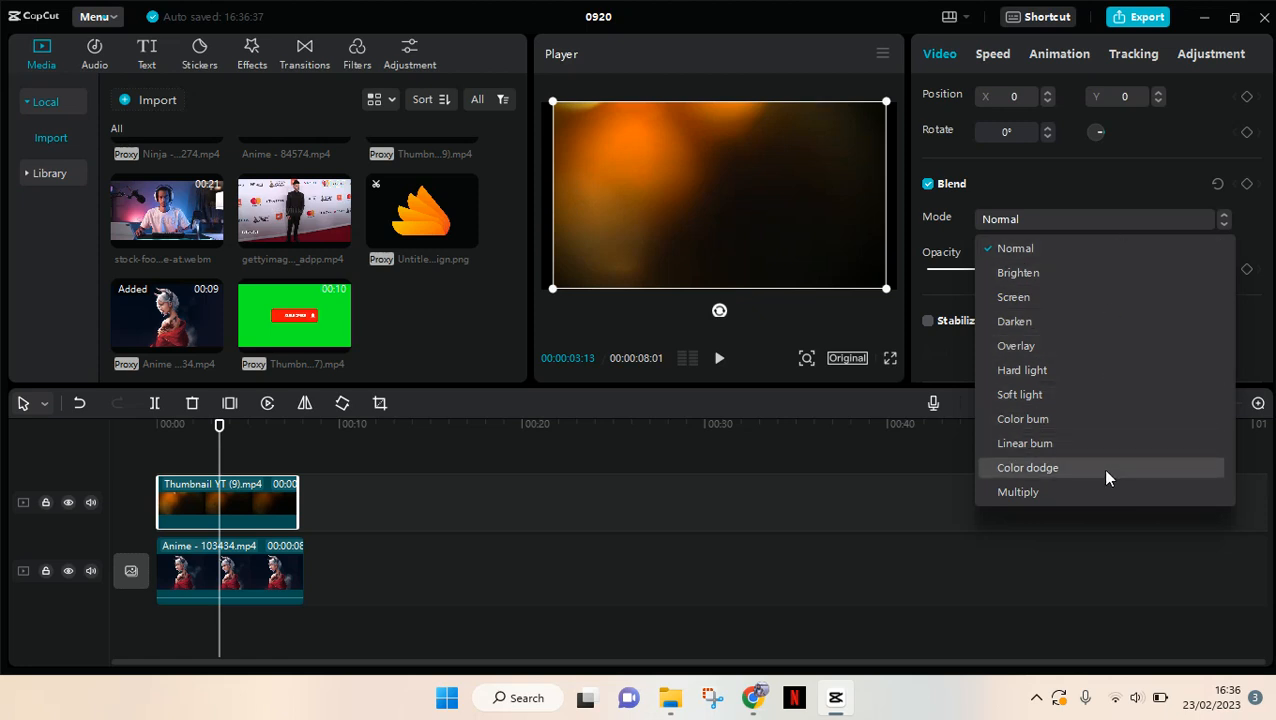
- Set the overlay's blend mode to Color dodge with opacity back at 100%
{"action": "left_click", "coordinate": [1028, 468]}
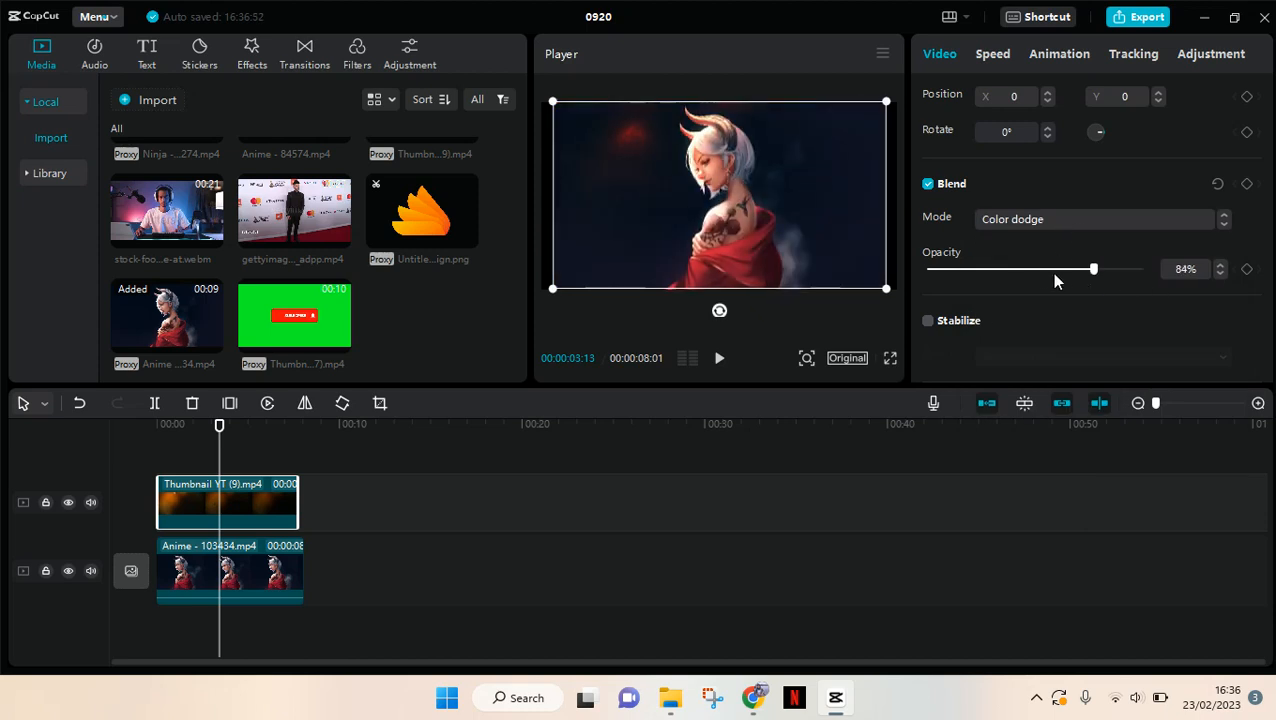
{"action": "left_click_drag", "start_coordinate": [1092, 268], "coordinate": [1144, 268]}
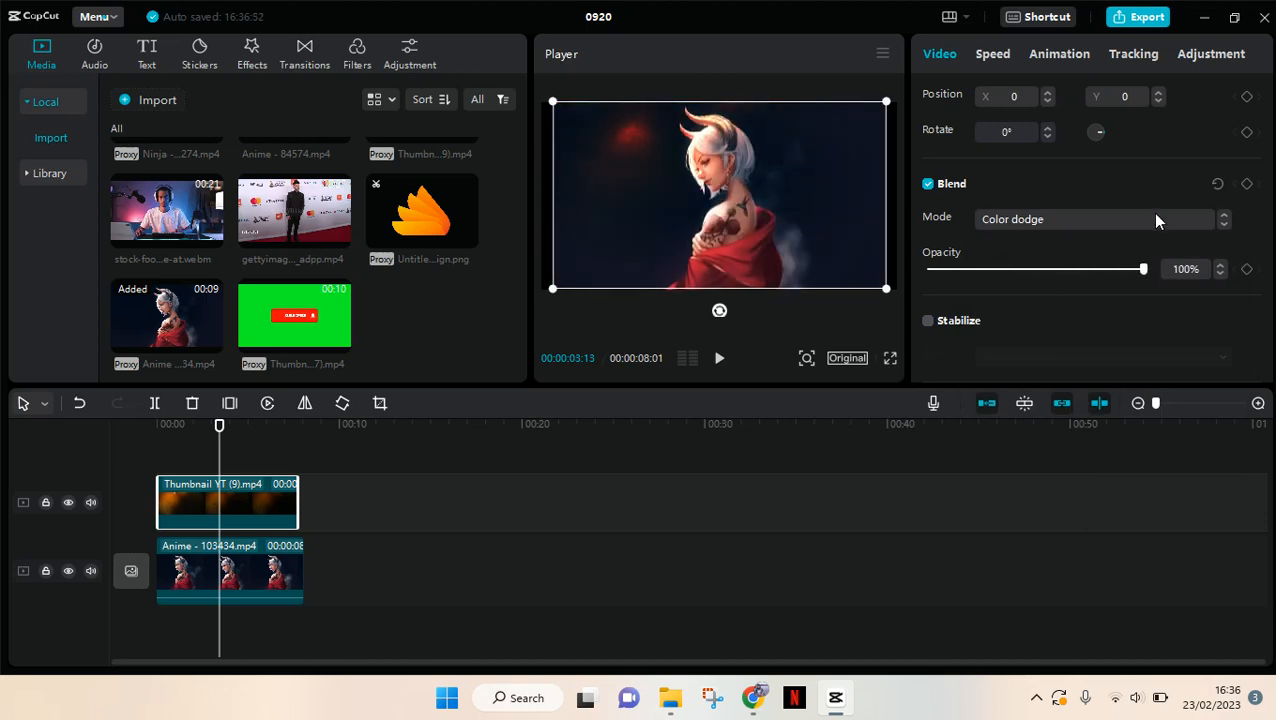
- Set the overlay's blend mode to Darken and lower its opacity to about 41%
{"action": "left_click", "coordinate": [1100, 218]}
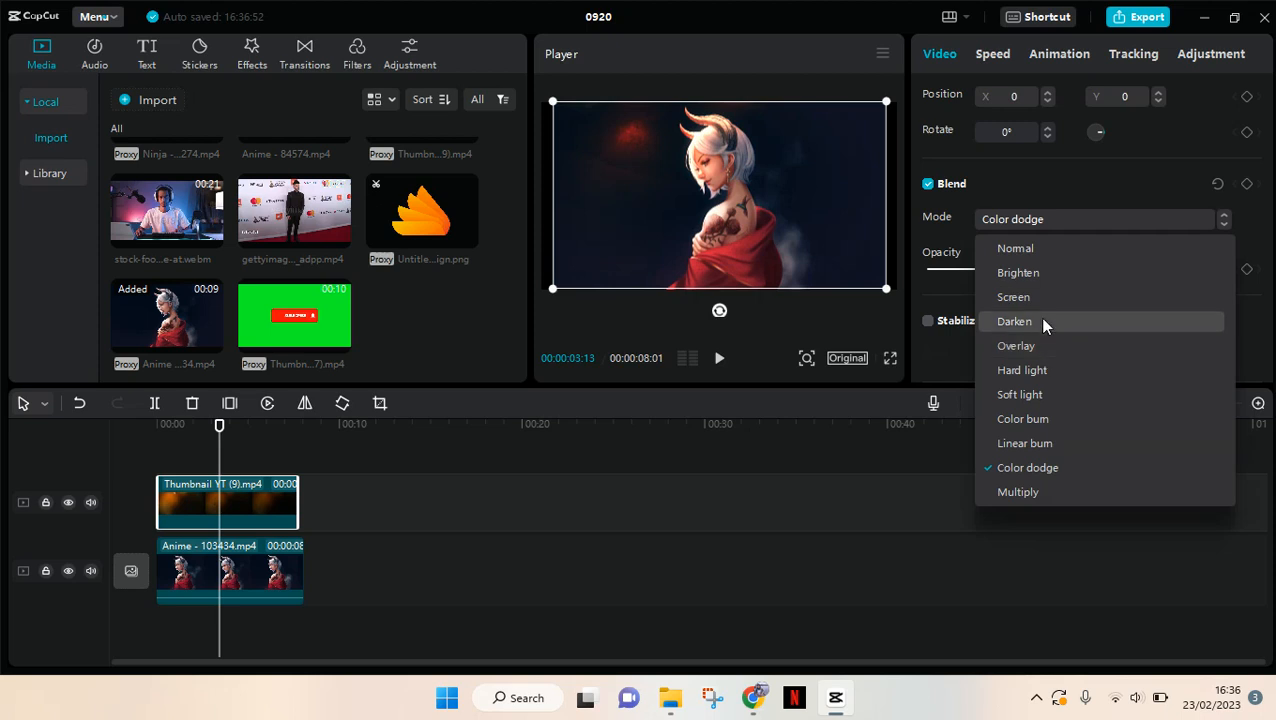
{"action": "left_click", "coordinate": [1014, 320]}
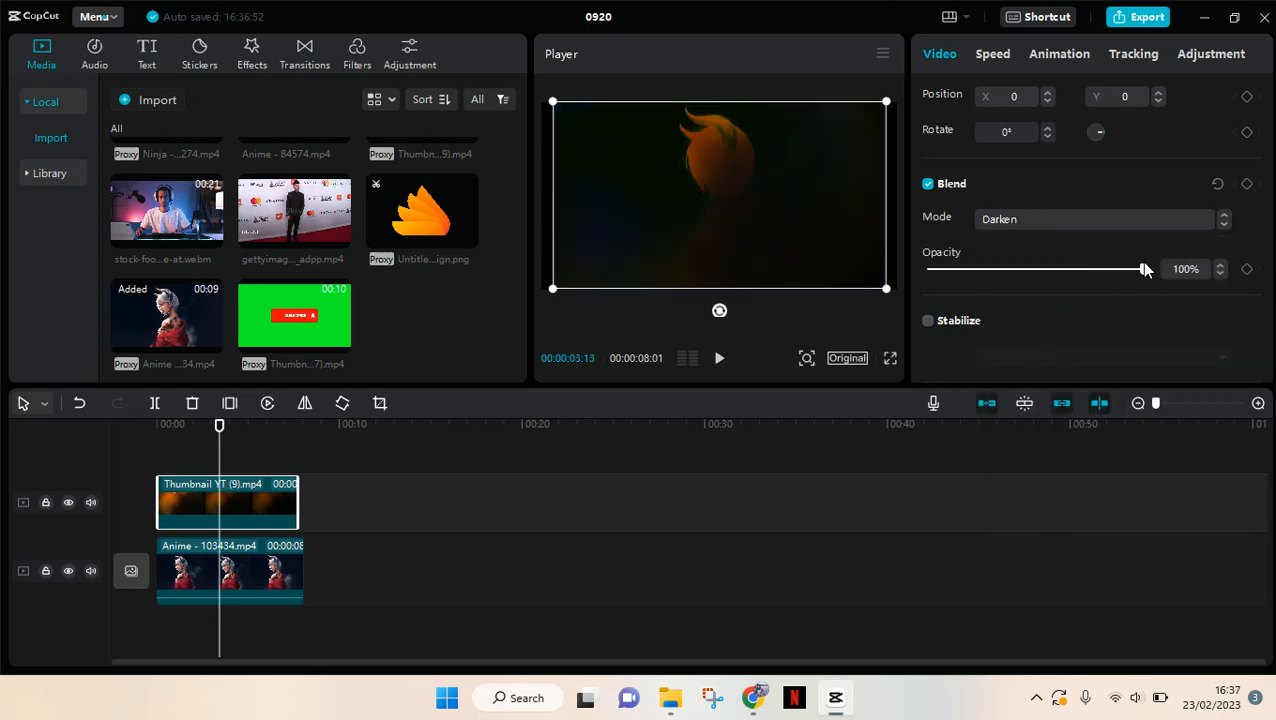
{"action": "left_click_drag", "start_coordinate": [1142, 268], "coordinate": [1028, 268]}
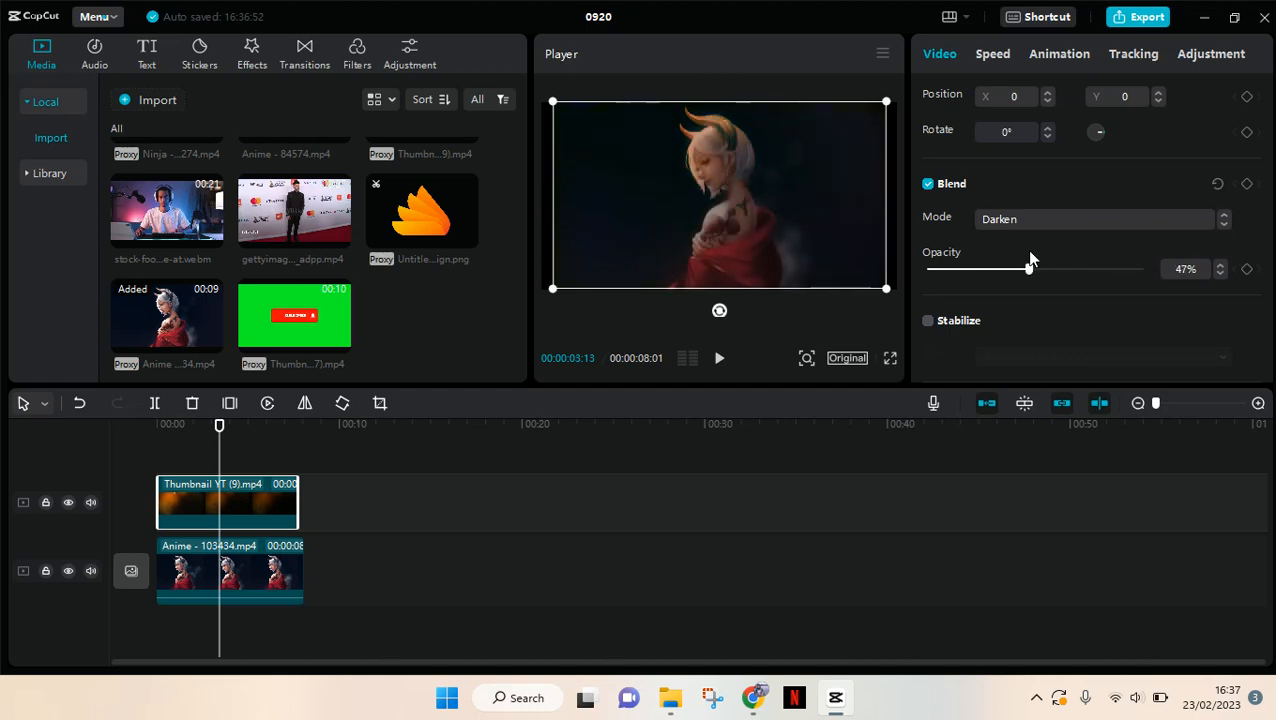
{"action": "left_click_drag", "start_coordinate": [1028, 268], "coordinate": [1016, 268]}
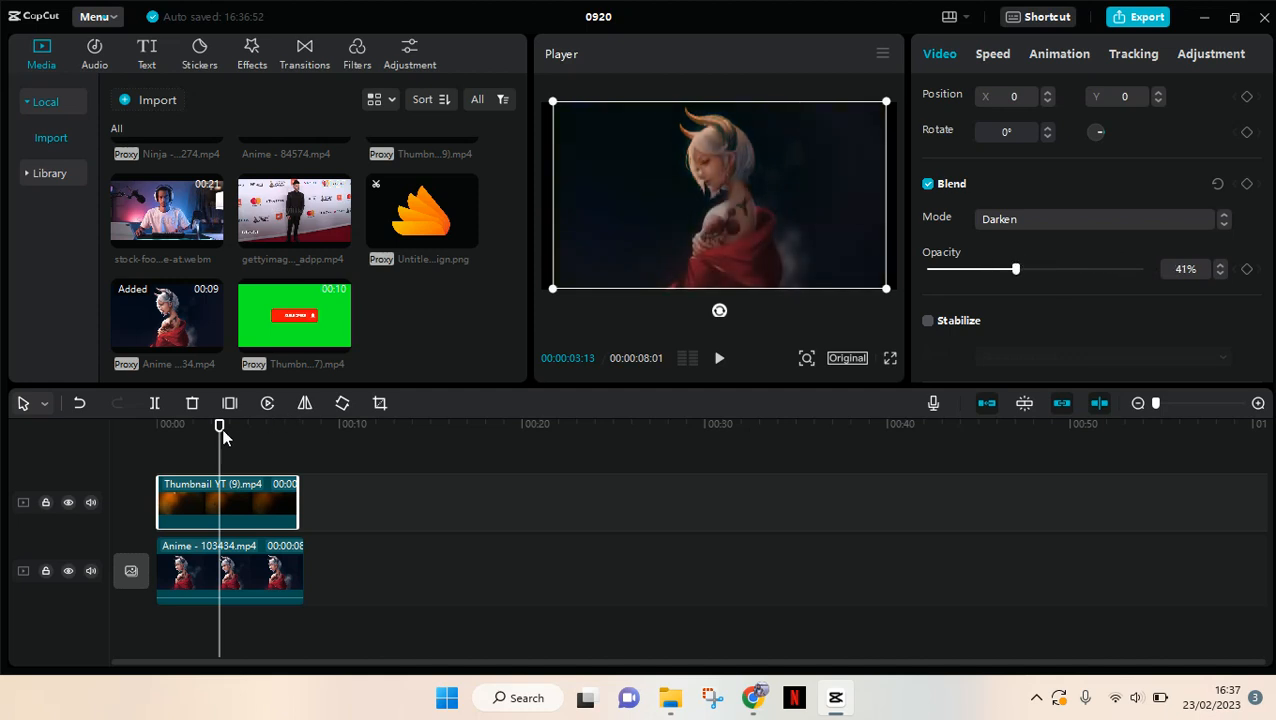